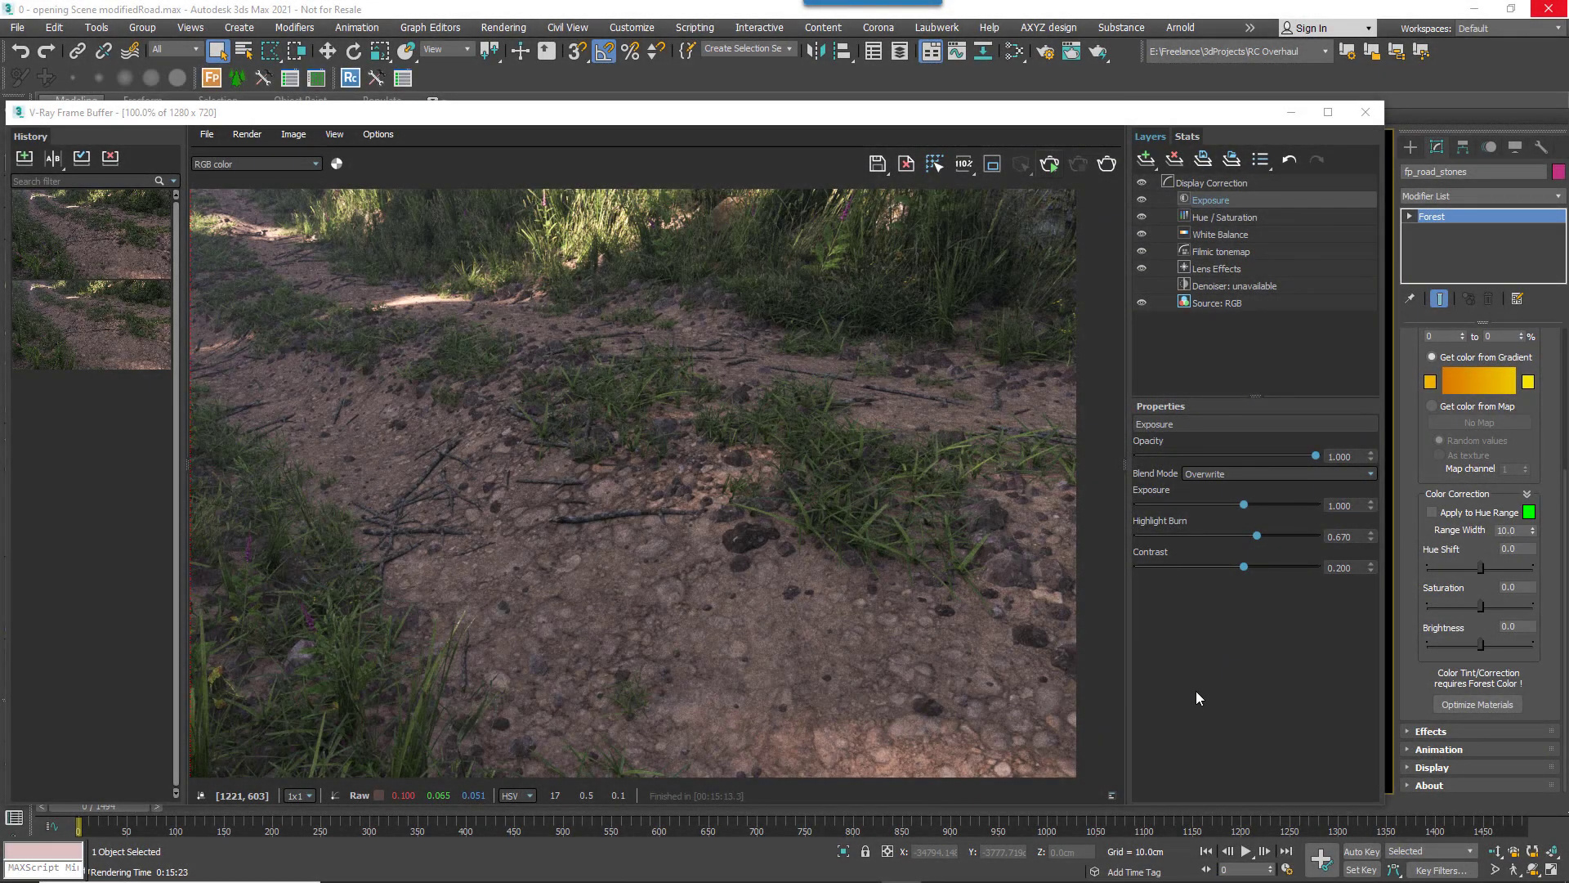
mouse_move(762, 543)
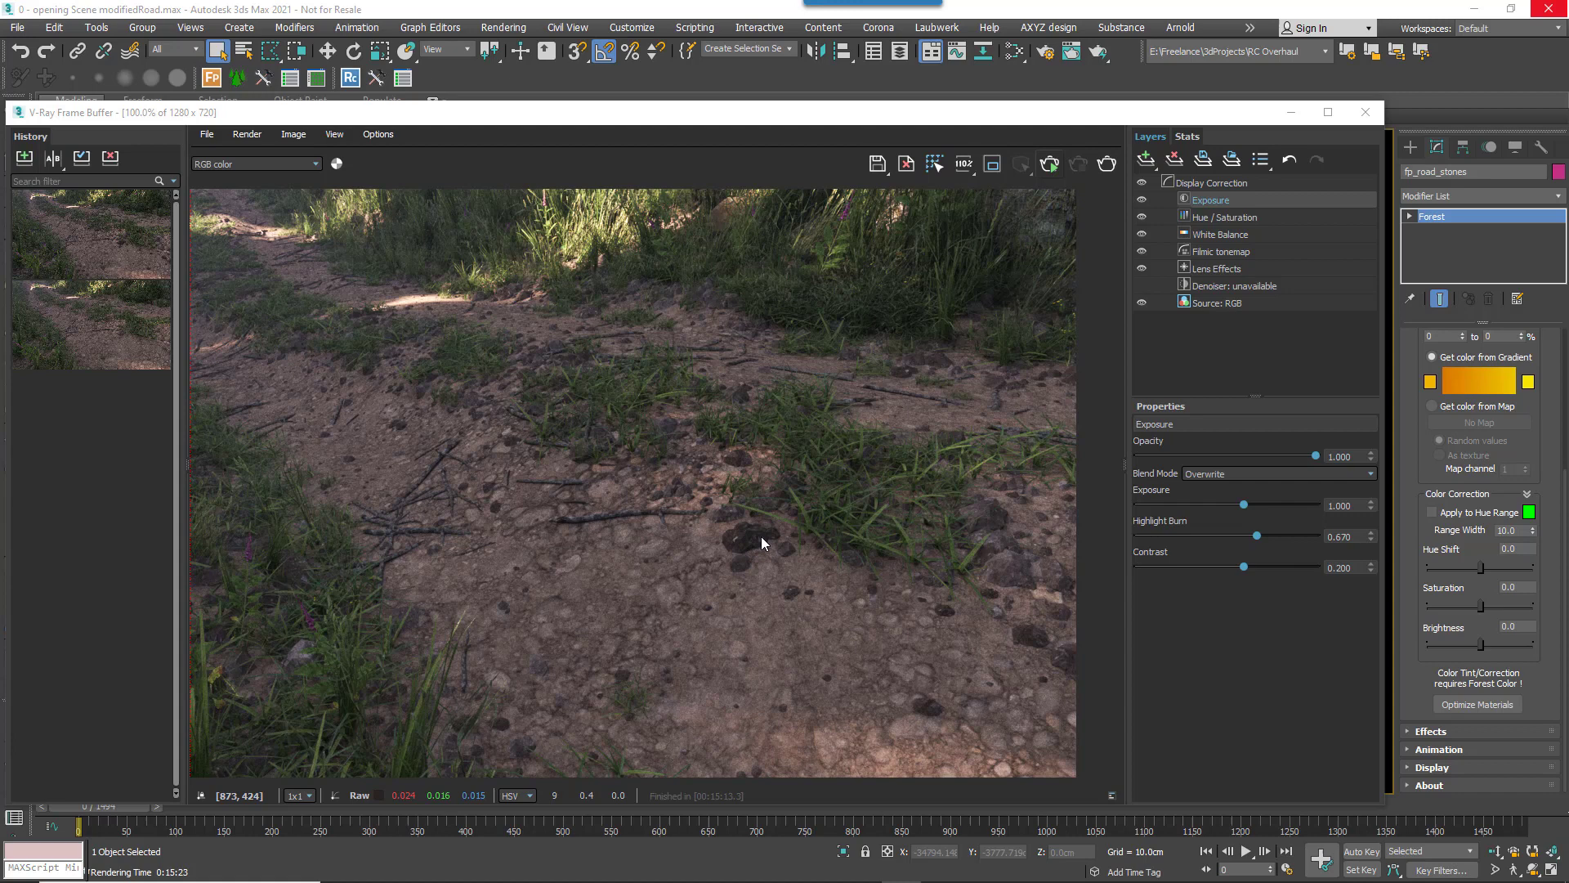
mouse_move(798, 636)
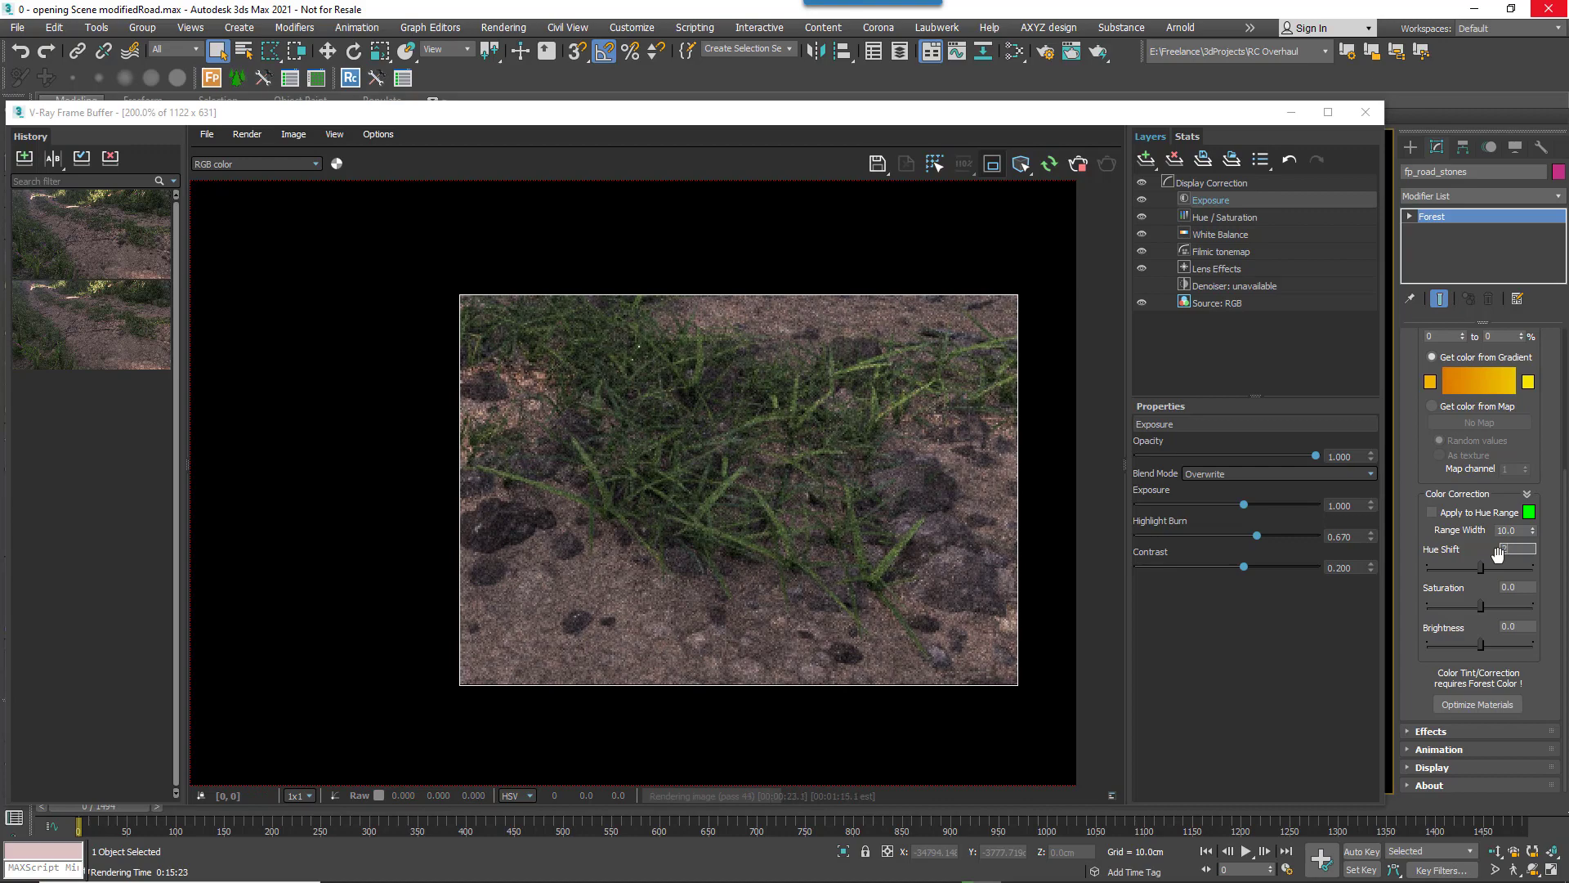
Select the Hue Shift value in the Forest Color Correction rollout for editing.
triple_click(1515, 548)
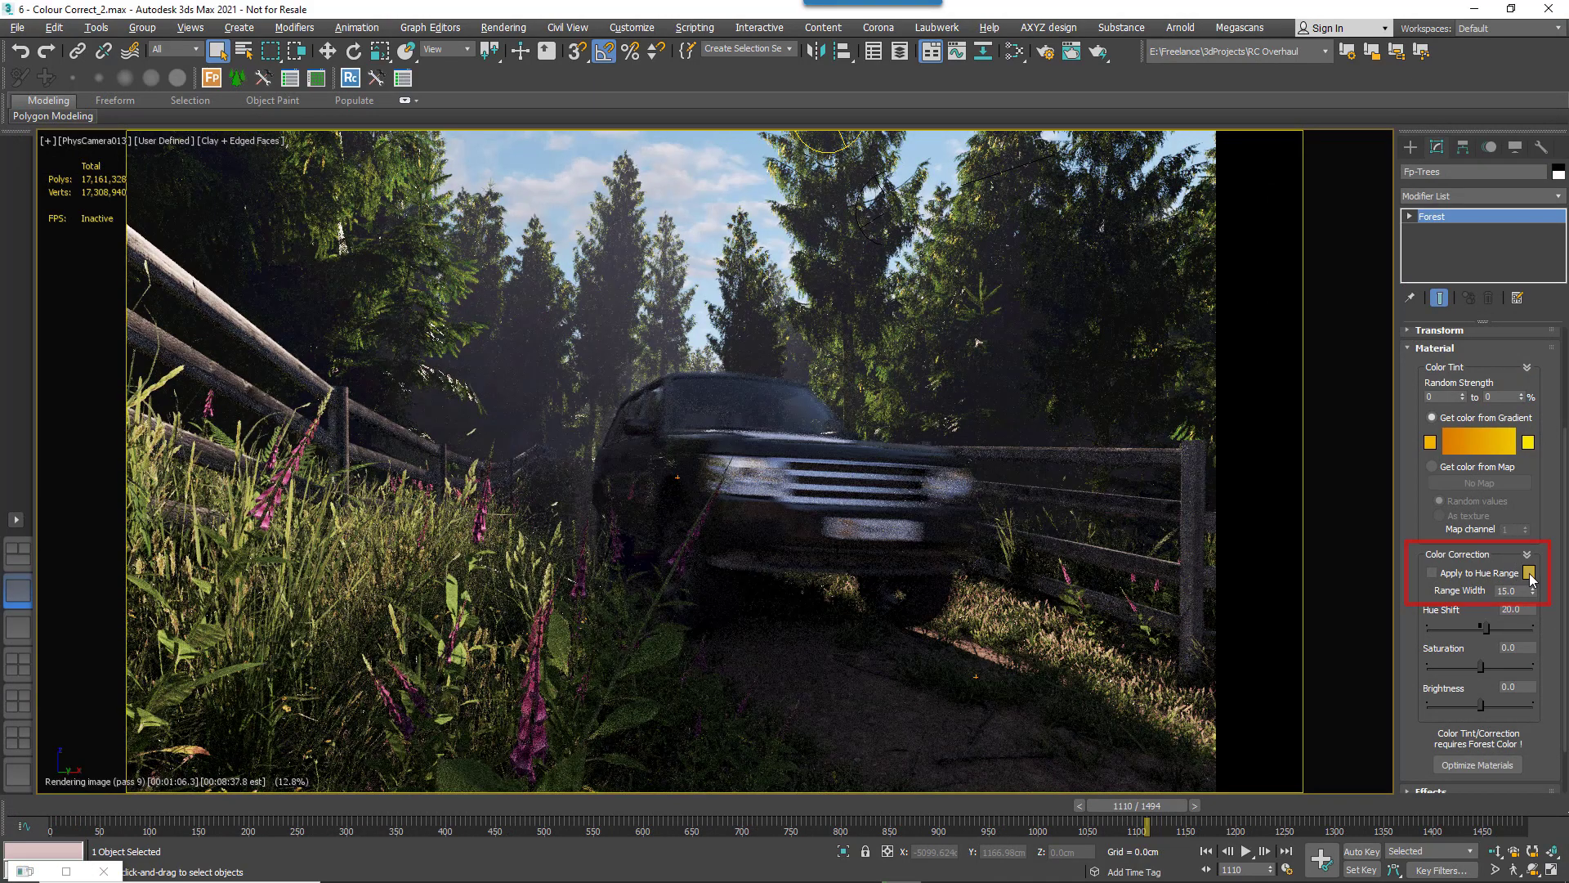
Open the Apply to Hue Range swatch to choose a golden-yellow target colour.
left_click(1529, 572)
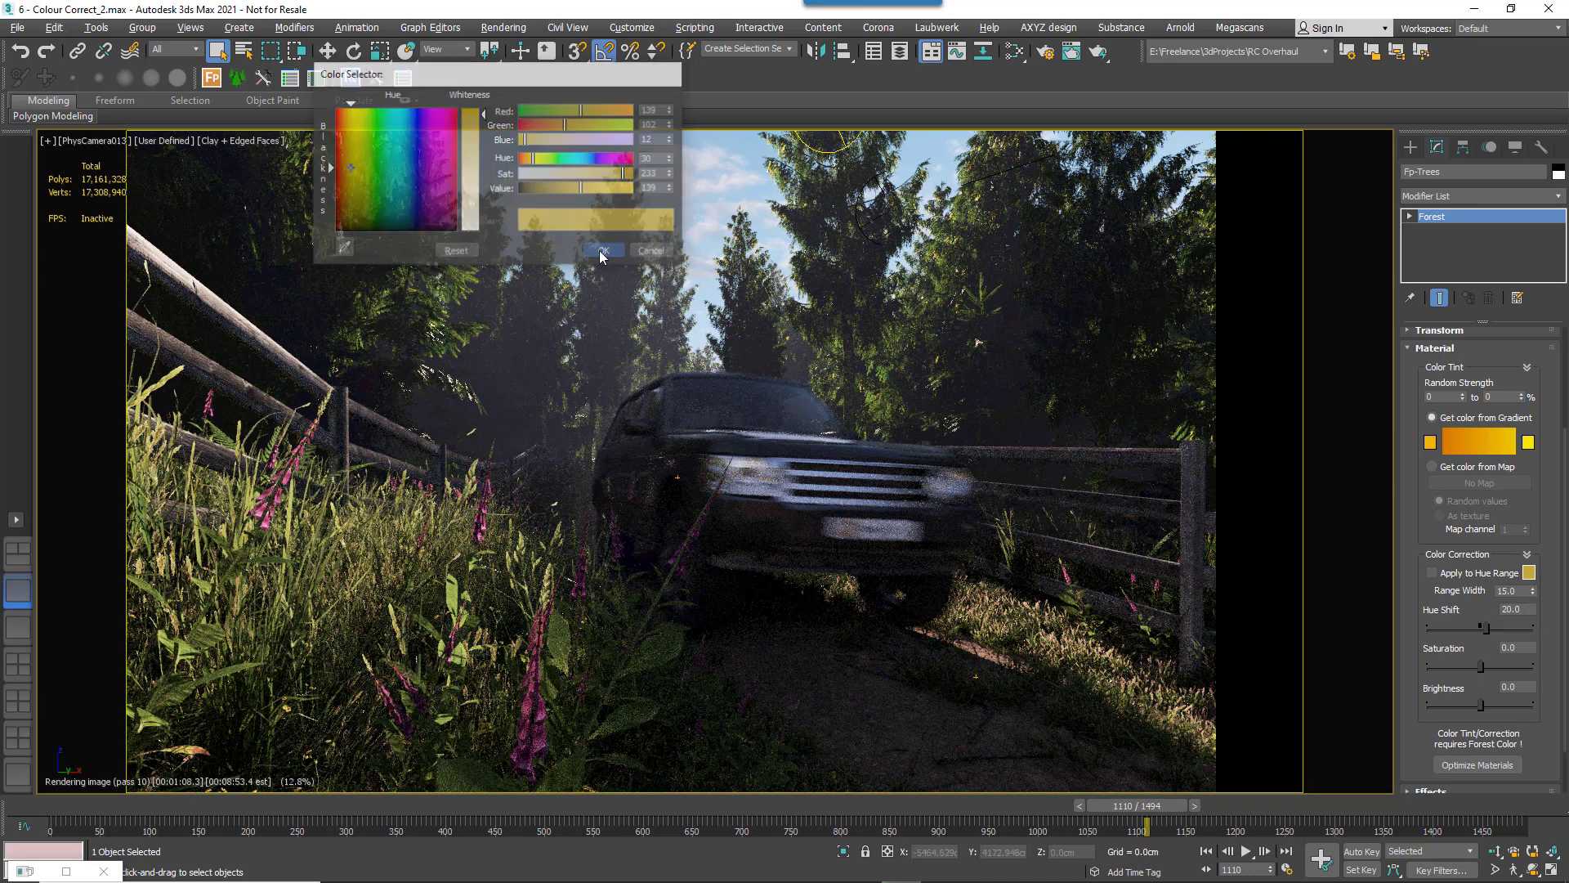
Confirm the golden-yellow colour and enable Apply to Hue Range for Fp-Trees.
left_click(600, 250)
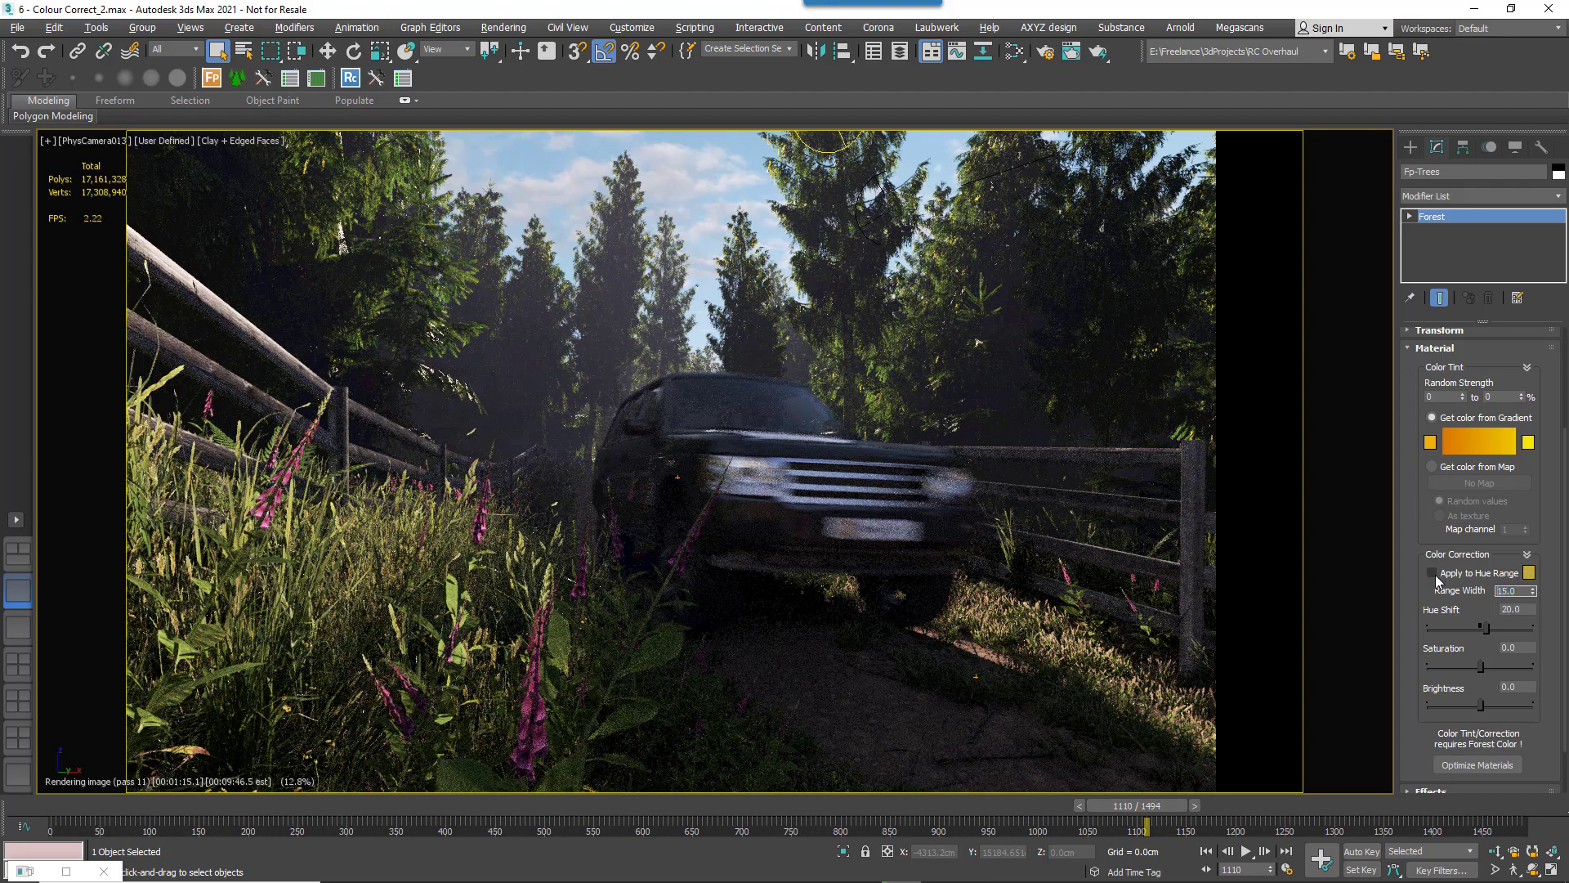
left_click(1432, 573)
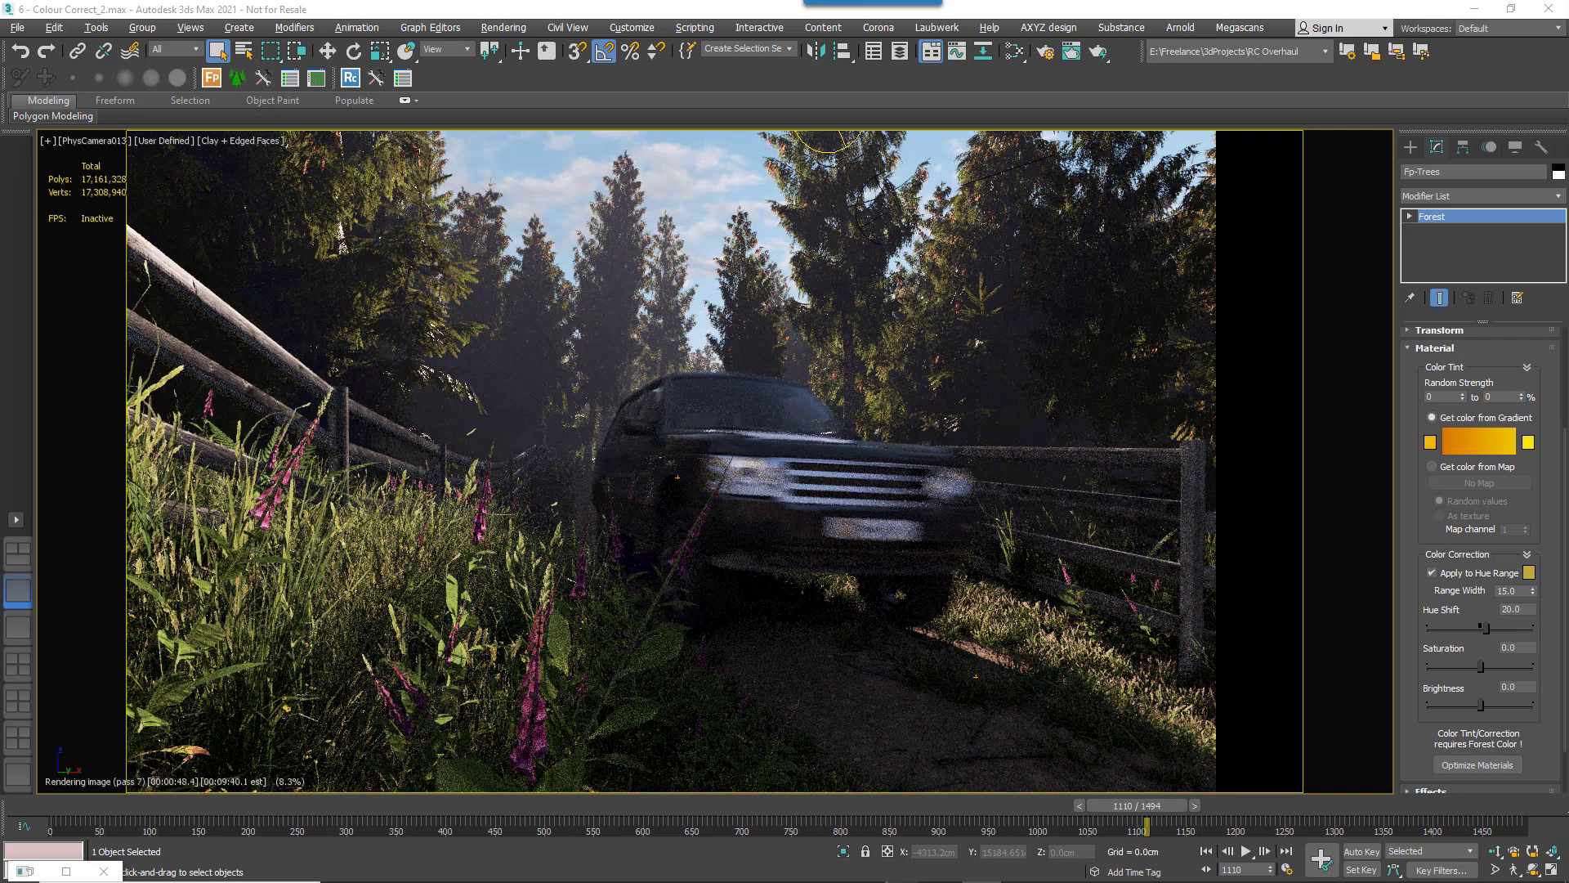
mouse_move(1521, 812)
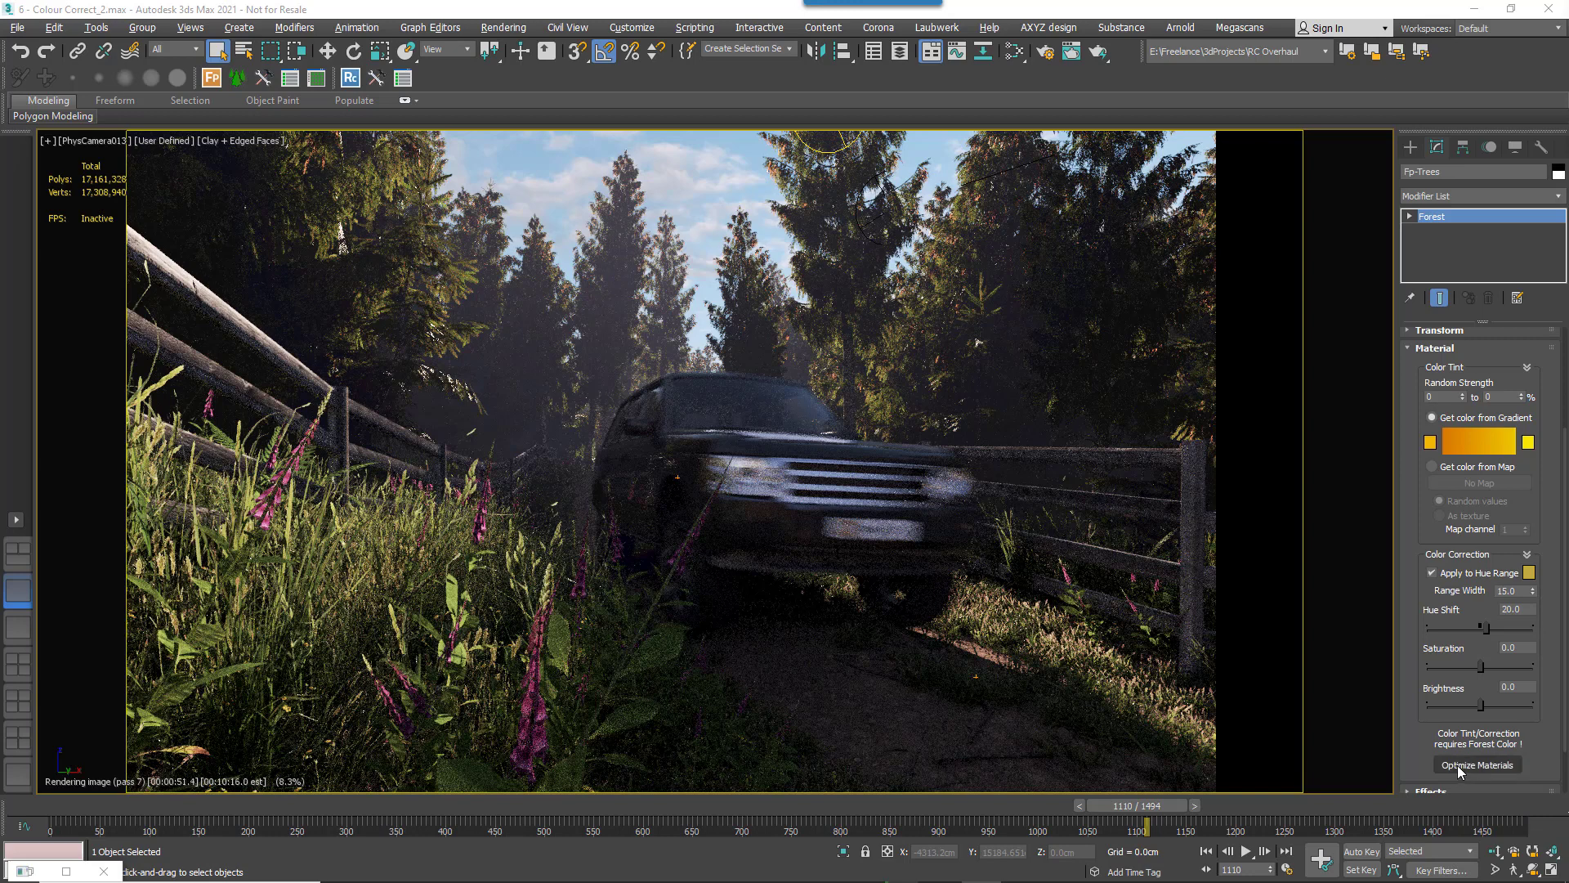
Optimize the tree materials with Apply Forest Color on, then show the Forest Color map settings.
left_click(1477, 765)
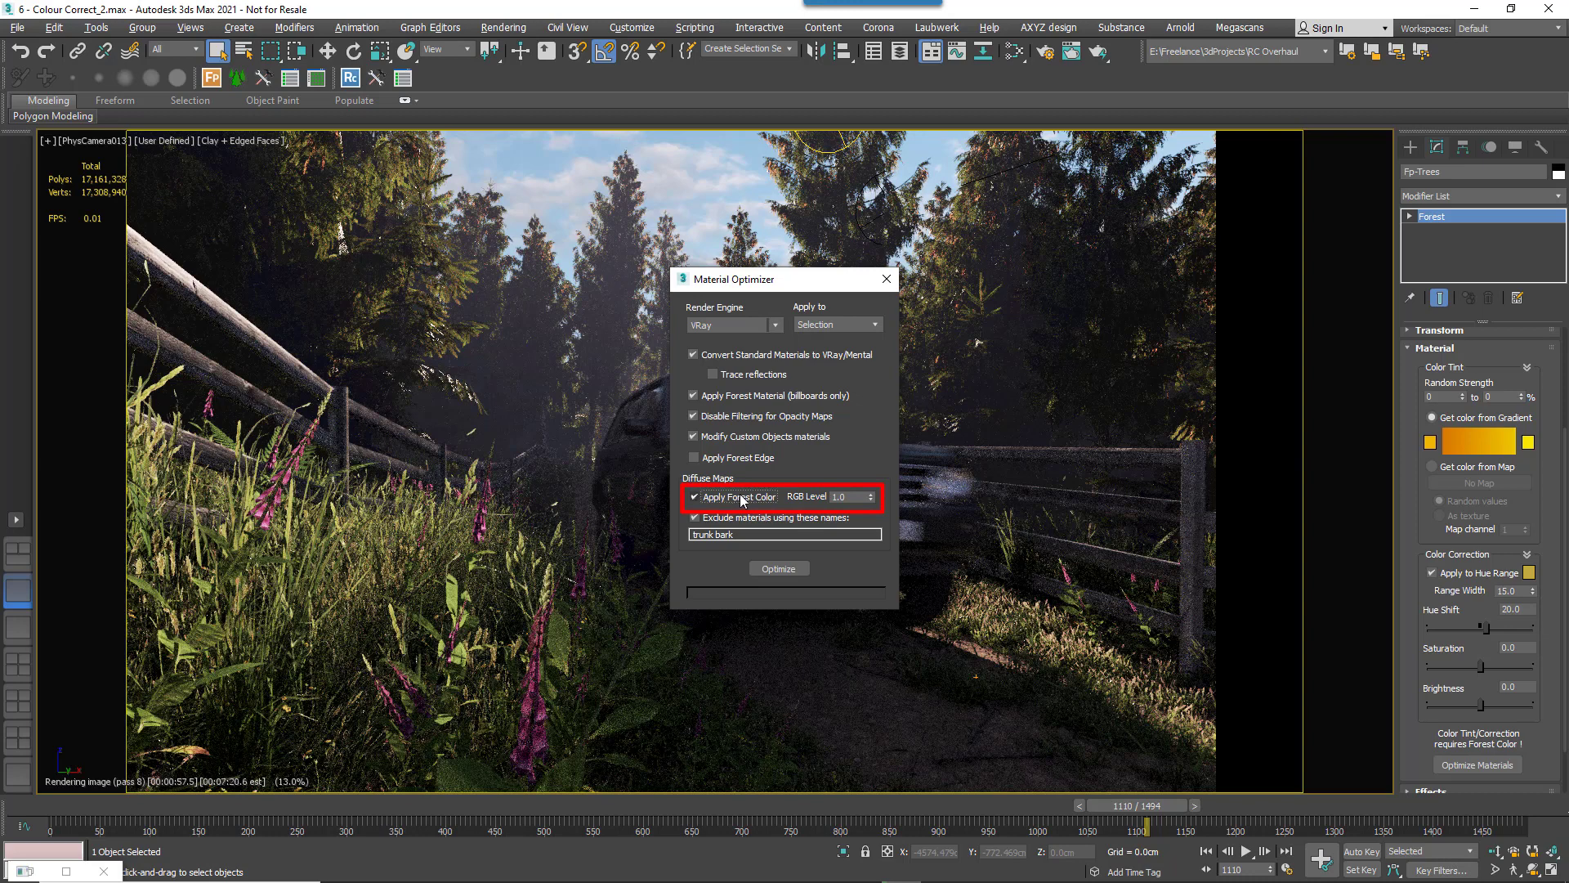
left_click(778, 568)
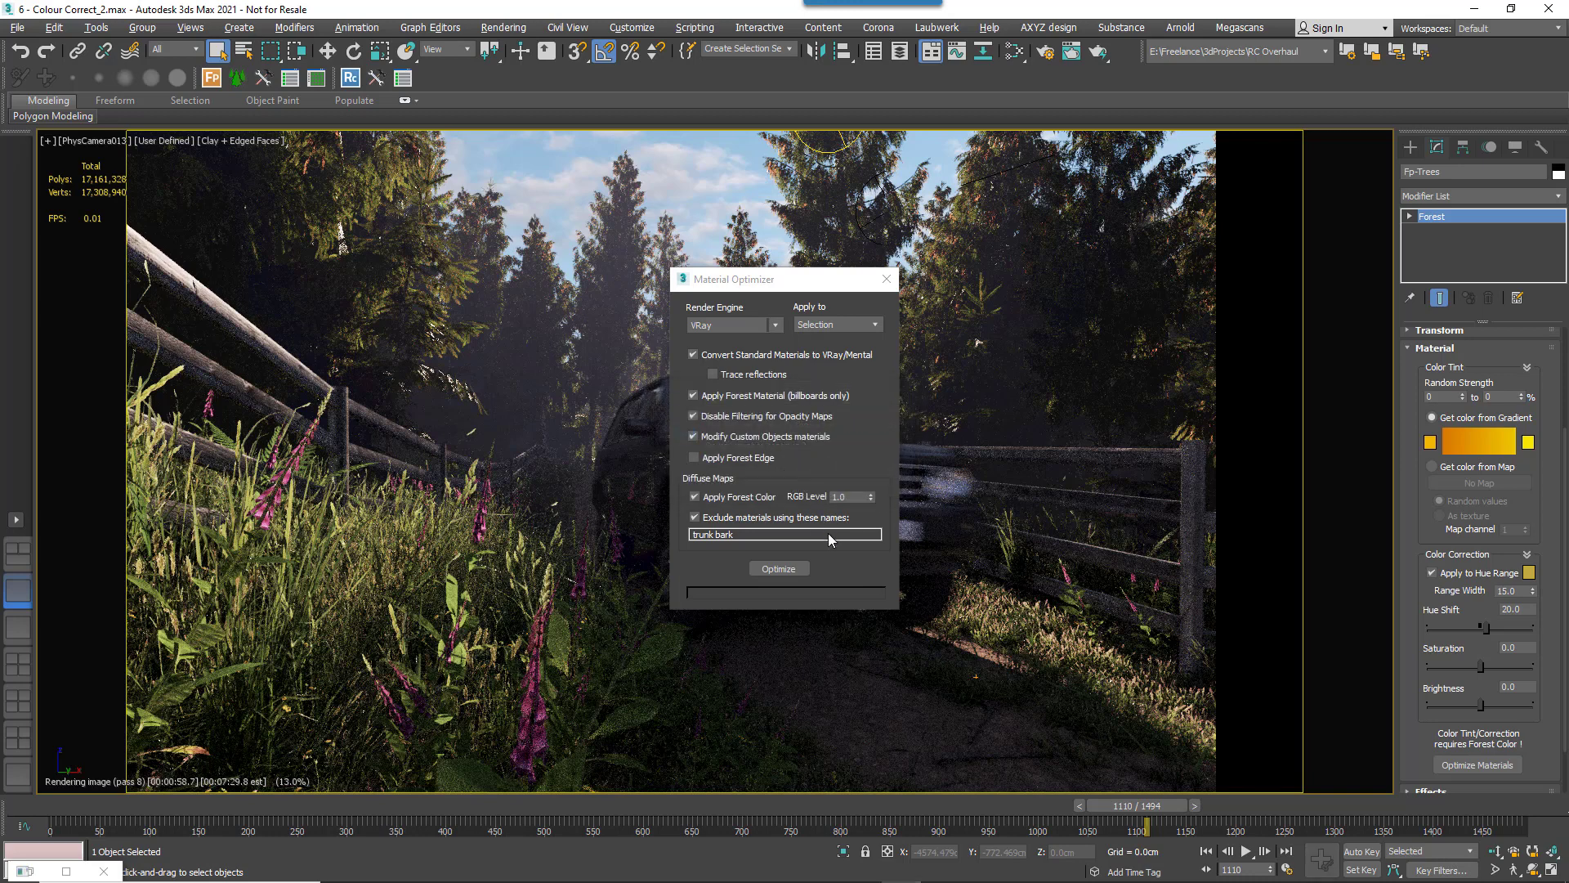
left_click(779, 567)
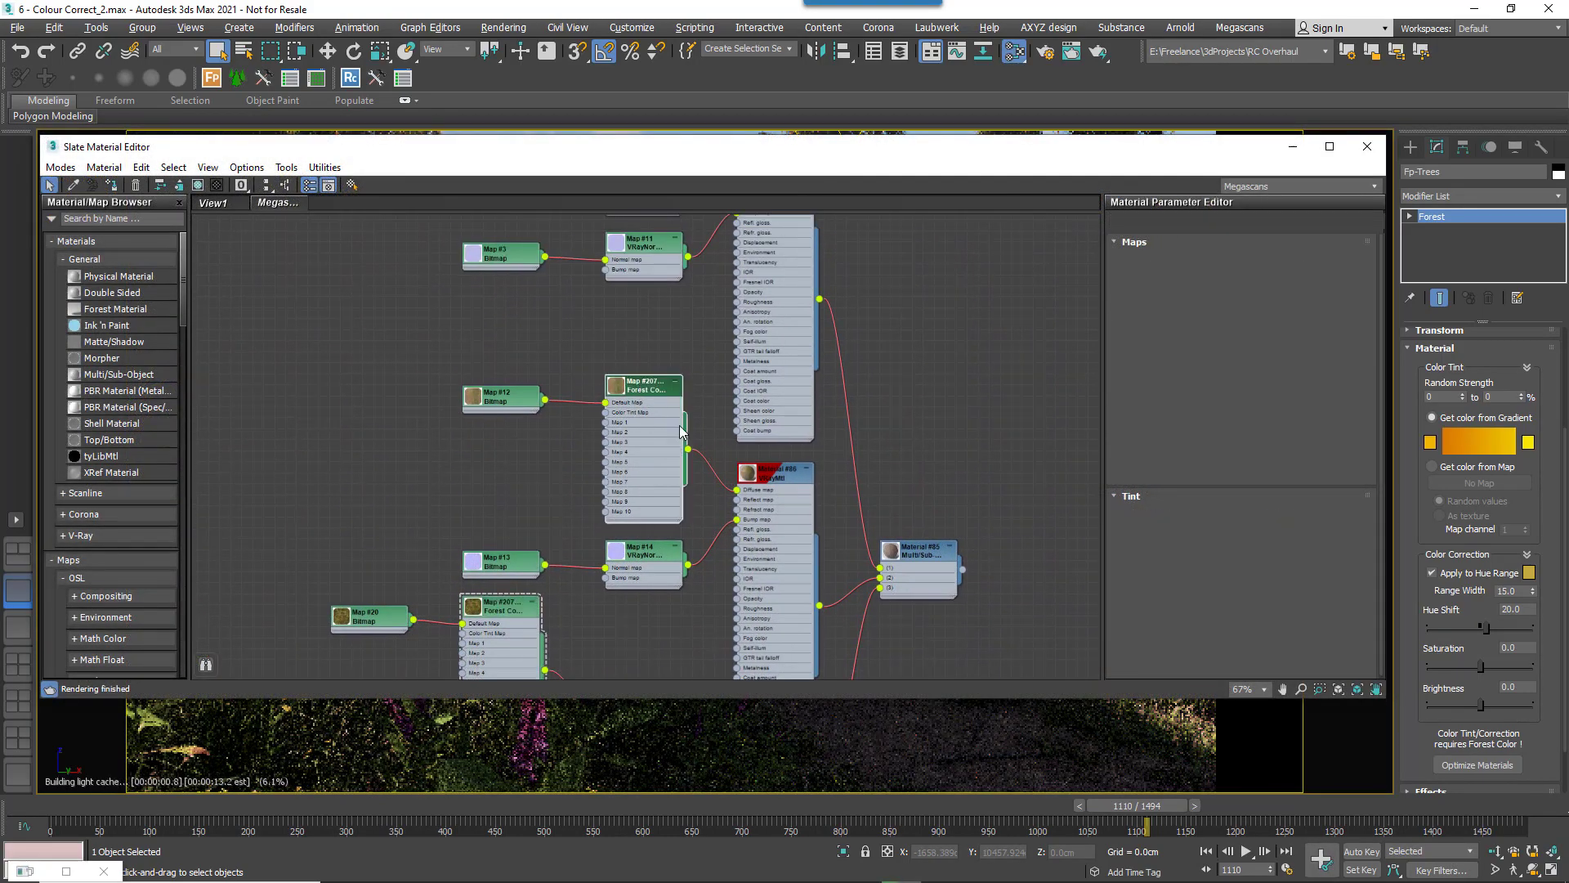
left_click(641, 388)
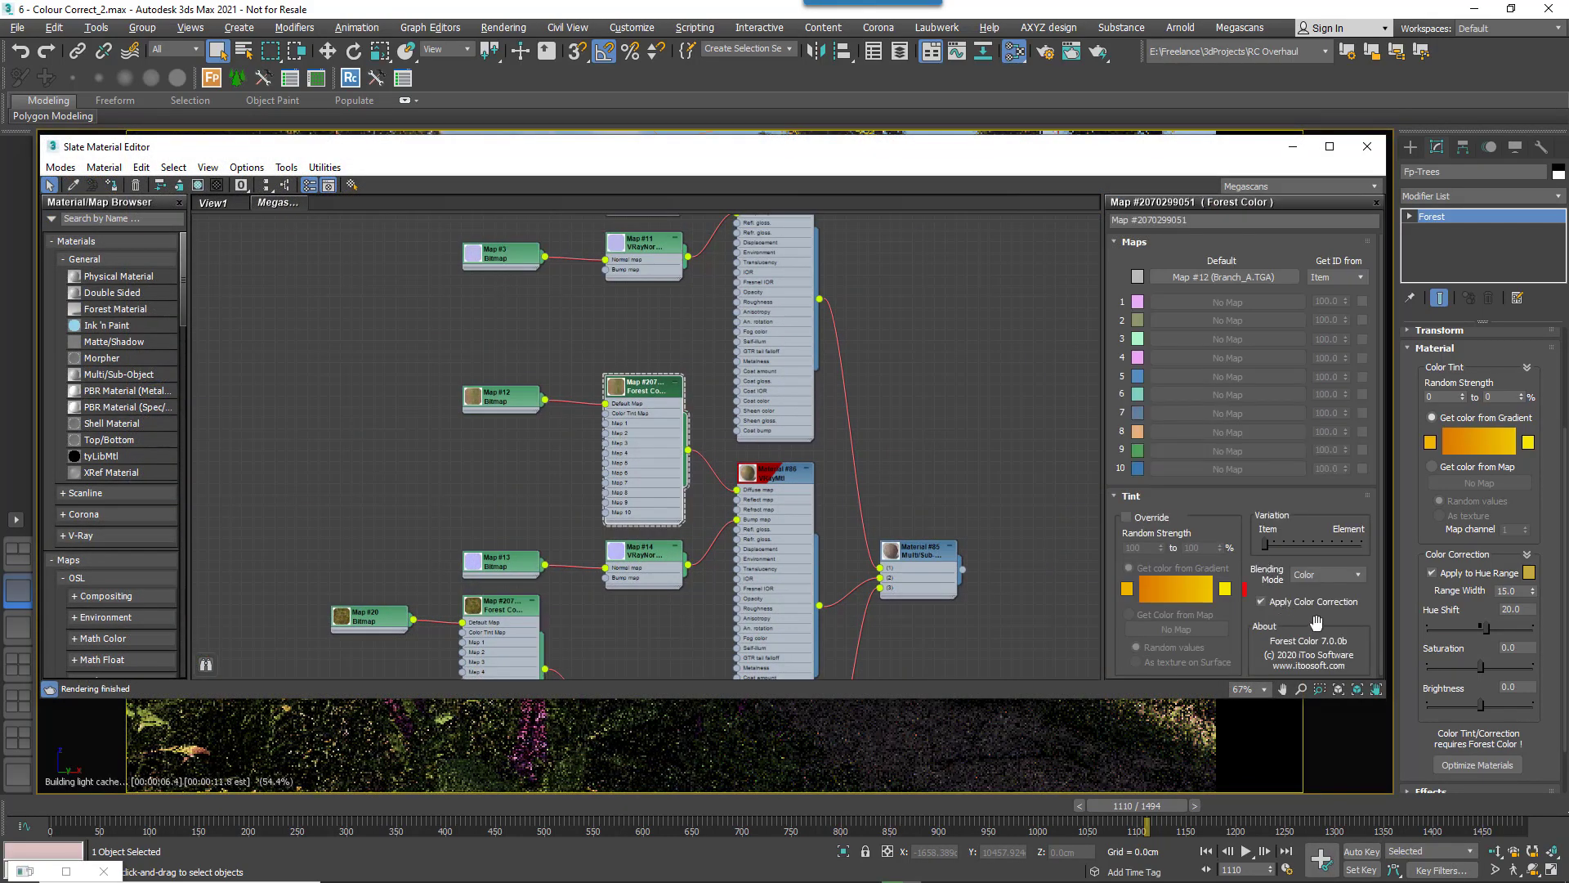